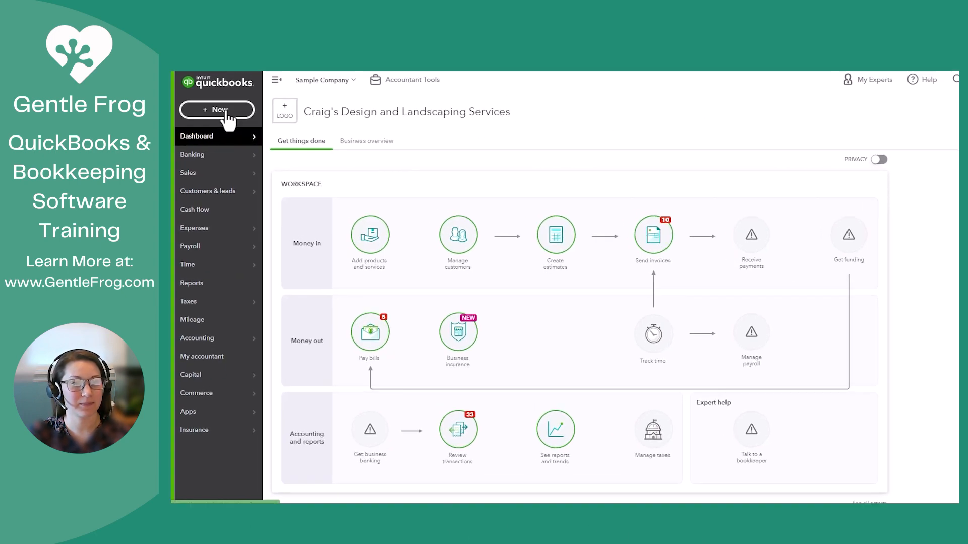
Choose Receive payment from the + New menu.
left_click(217, 110)
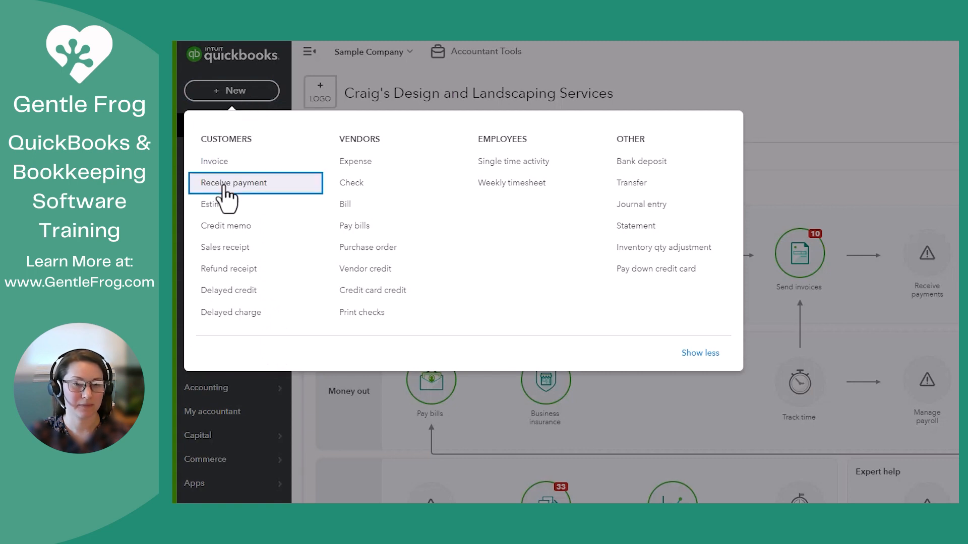
left_click(232, 182)
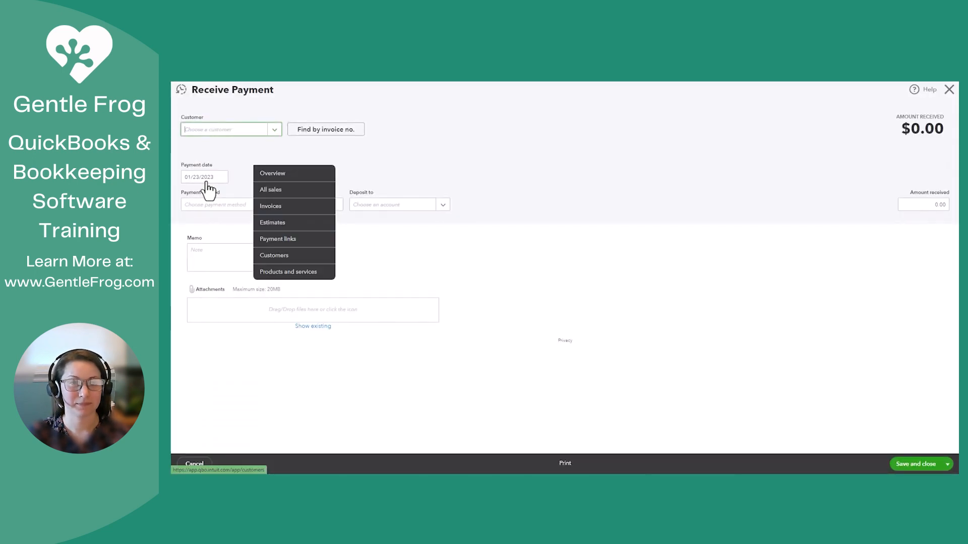
Select customer Amy's Bird Sanctuary and set the payment date to 12/26/2022.
left_click(230, 129)
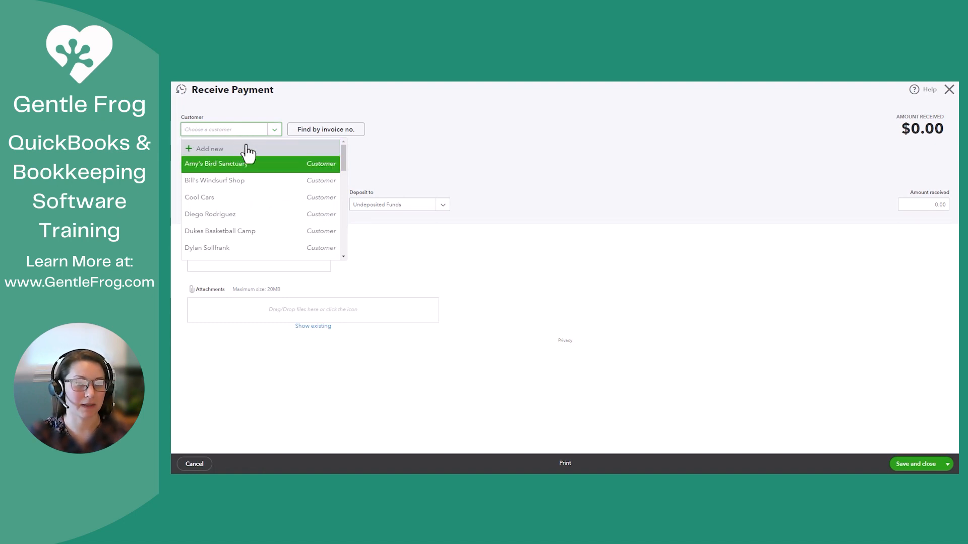
left_click(216, 164)
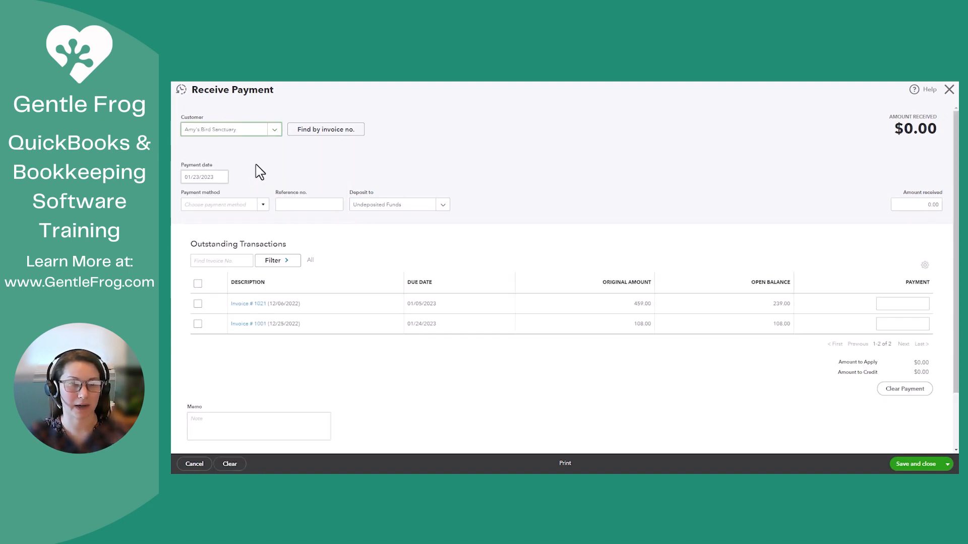
left_click(203, 176)
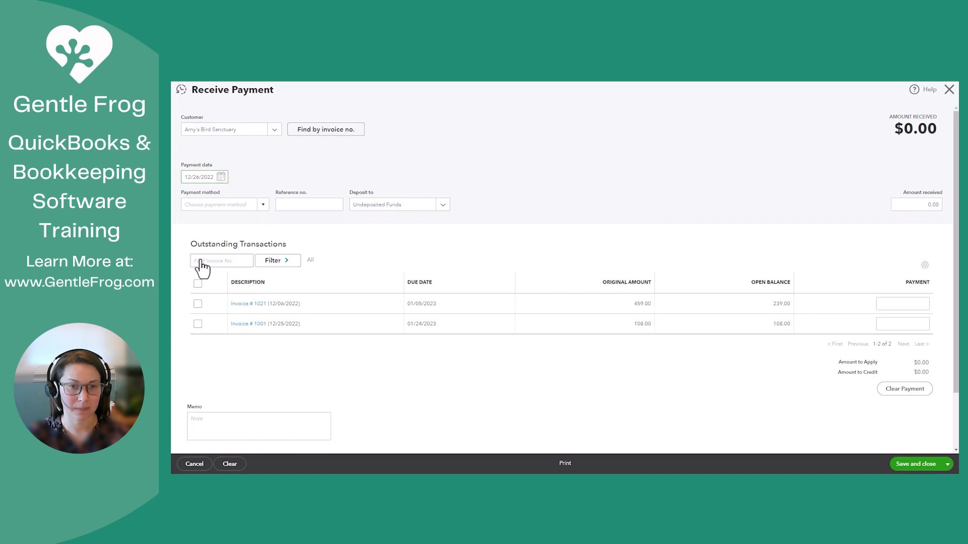
Set method to Check, reference 6552, deposited to Undeposited Funds.
left_click(224, 204)
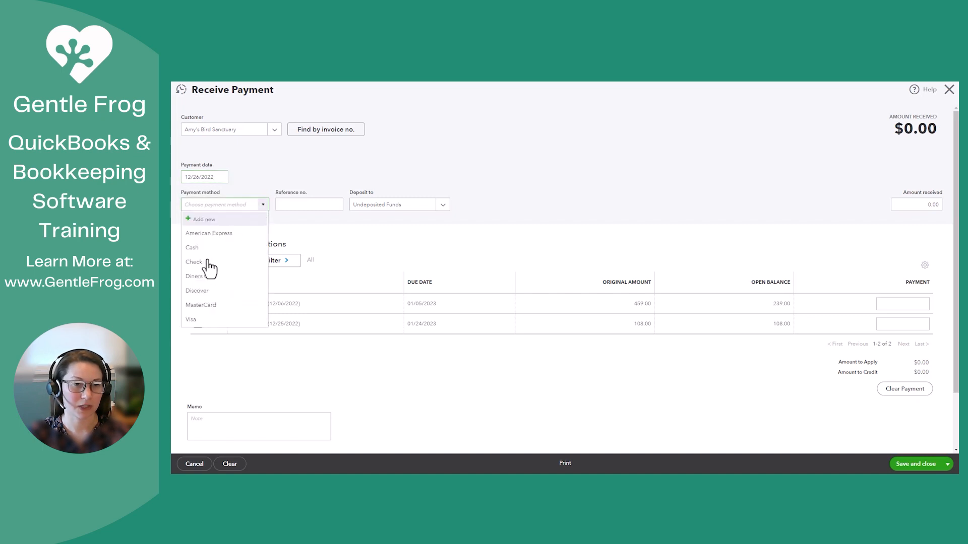
left_click(193, 261)
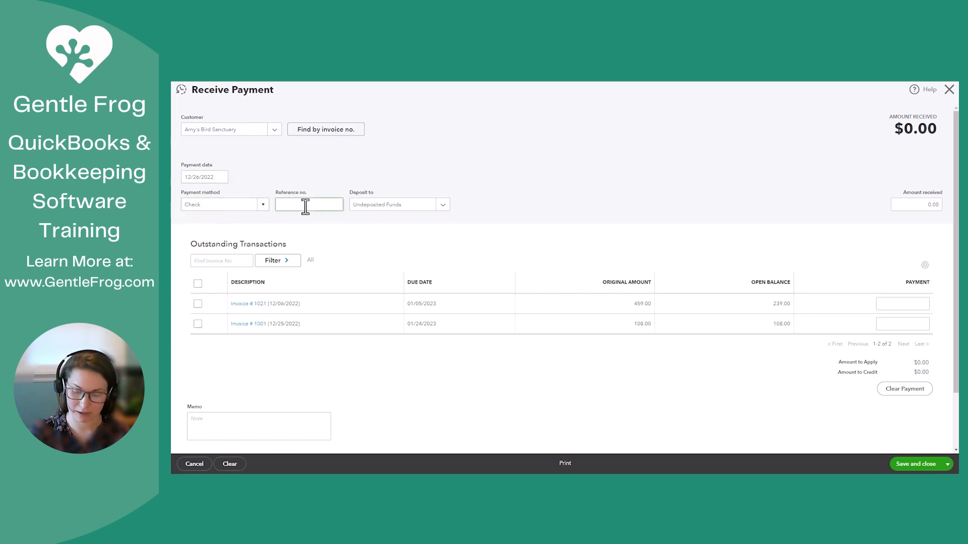
type("6552")
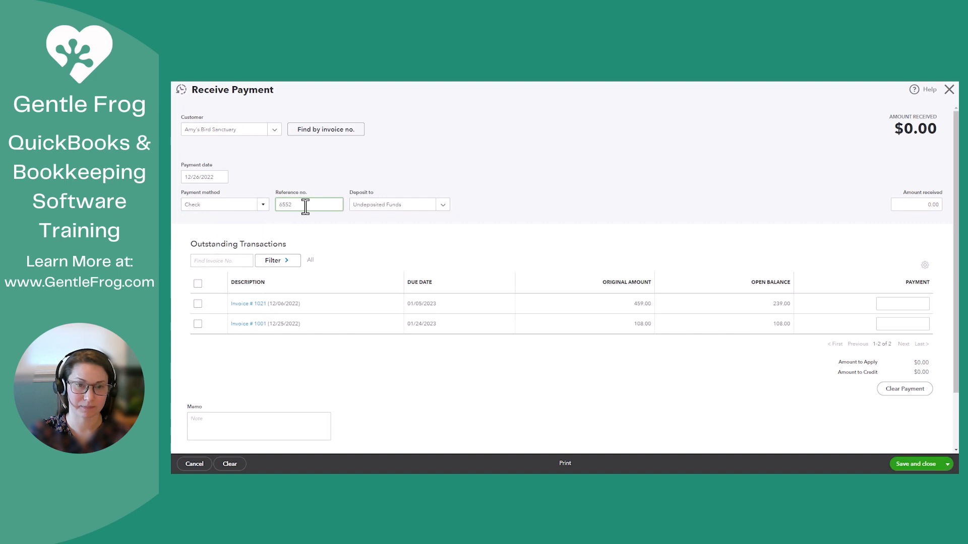
left_click(393, 204)
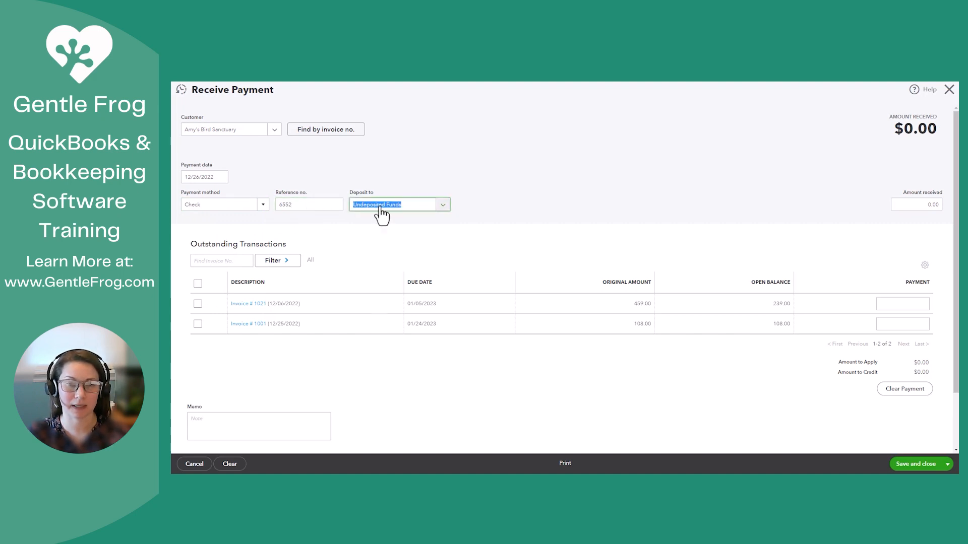
left_click(442, 204)
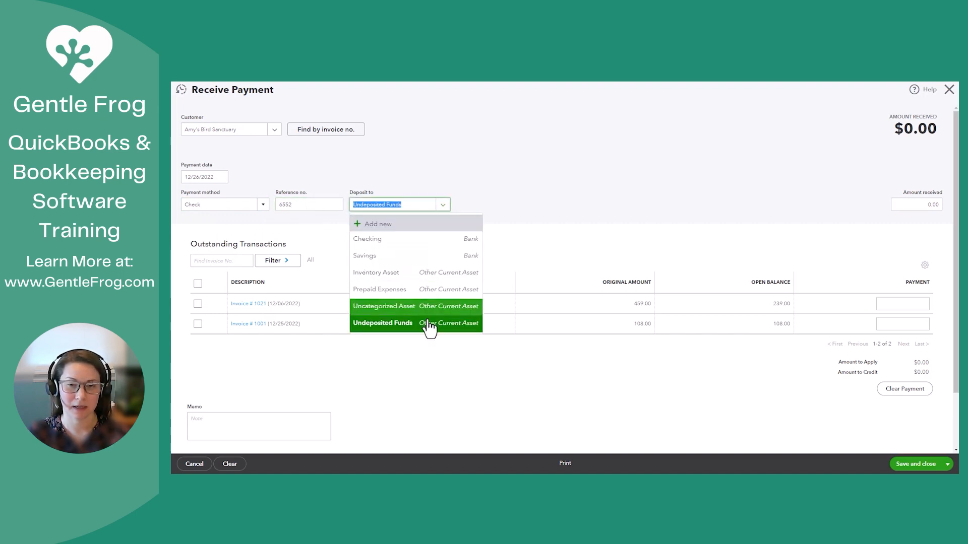
left_click(383, 322)
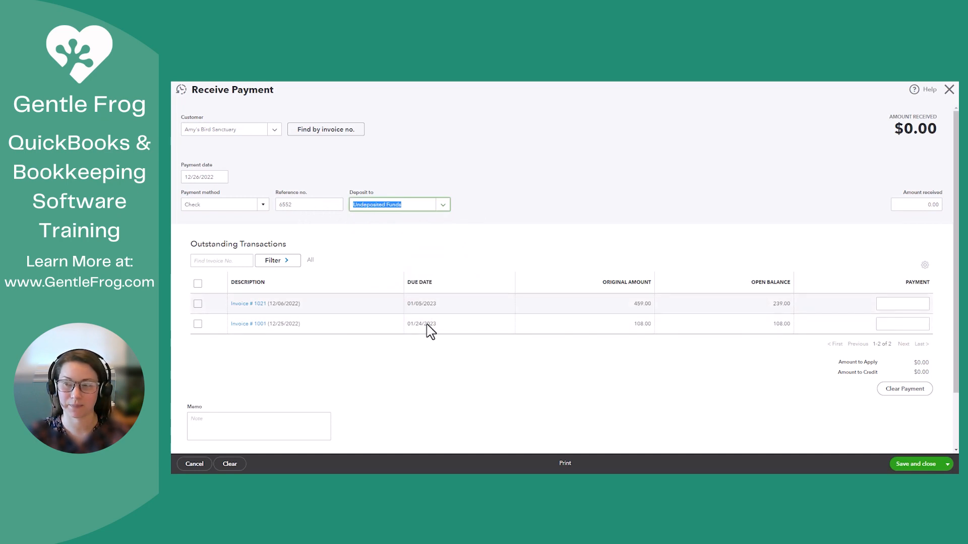
Apply $108.00 to invoice 1001 and save and close the payment.
left_click(916, 204)
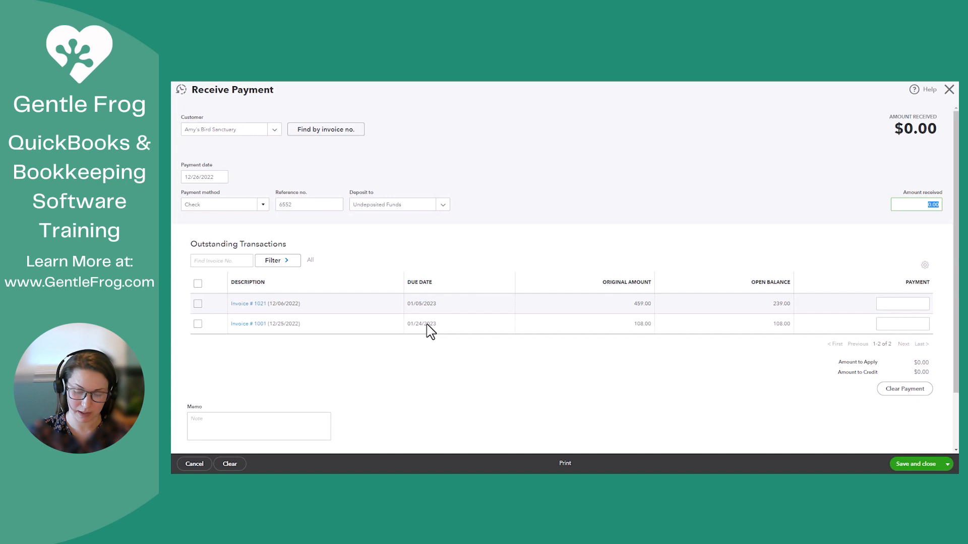
type("108.00")
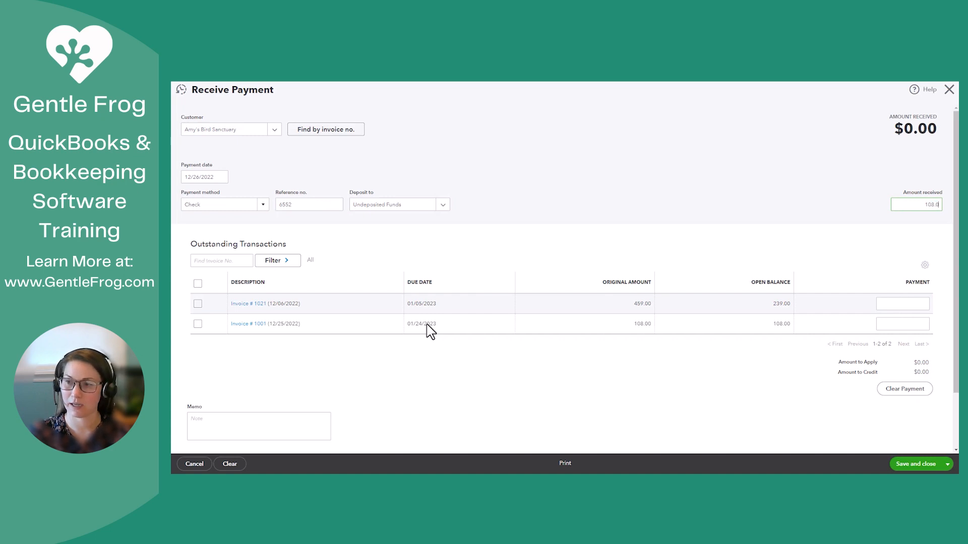
left_click(198, 323)
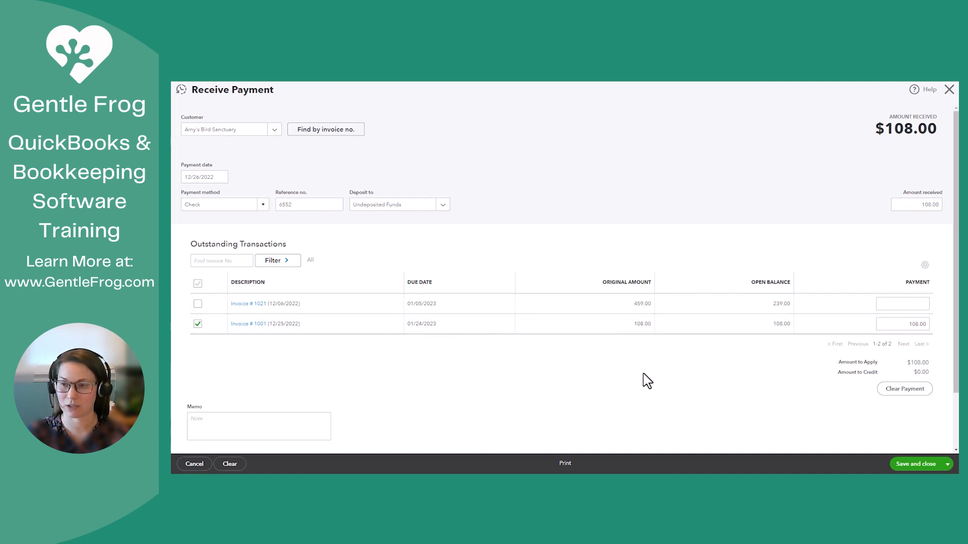
scroll("down", 3)
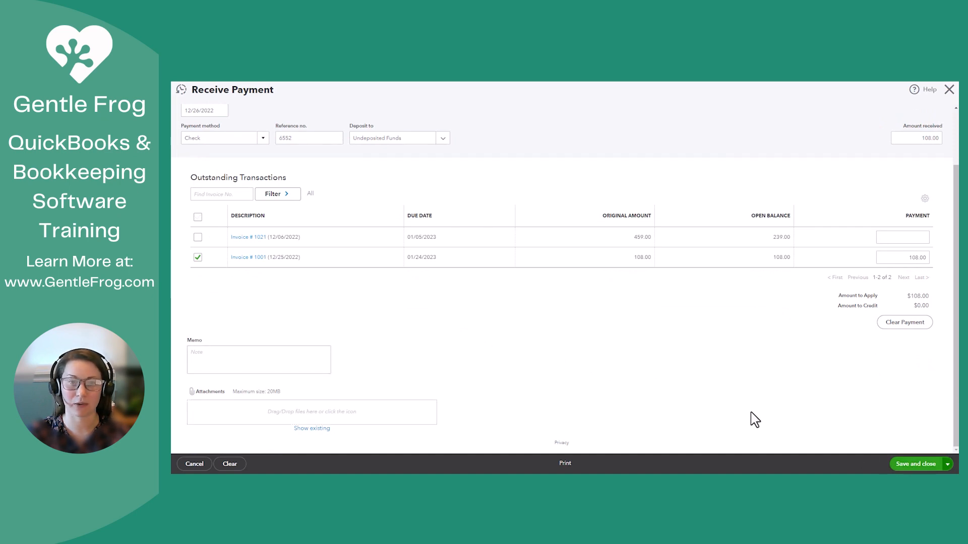
left_click(918, 463)
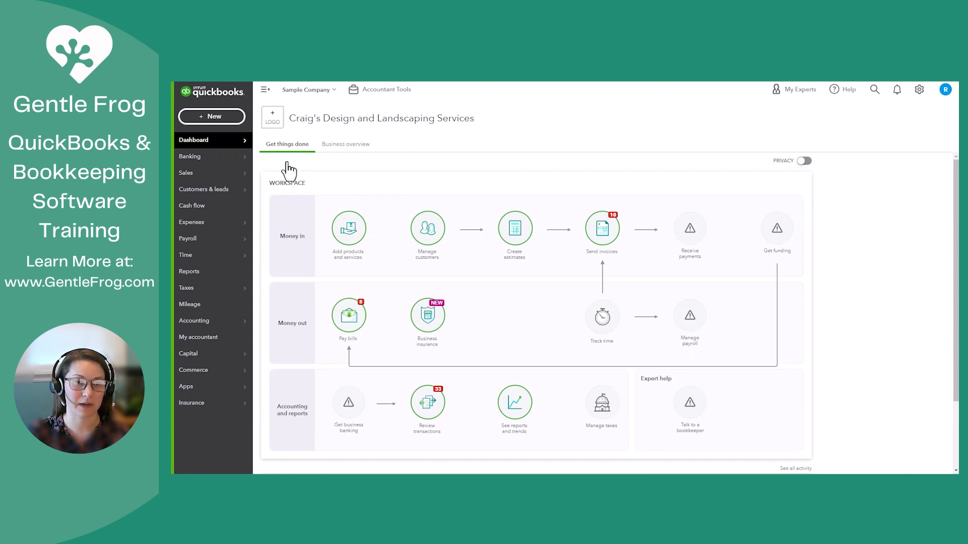
left_click(187, 173)
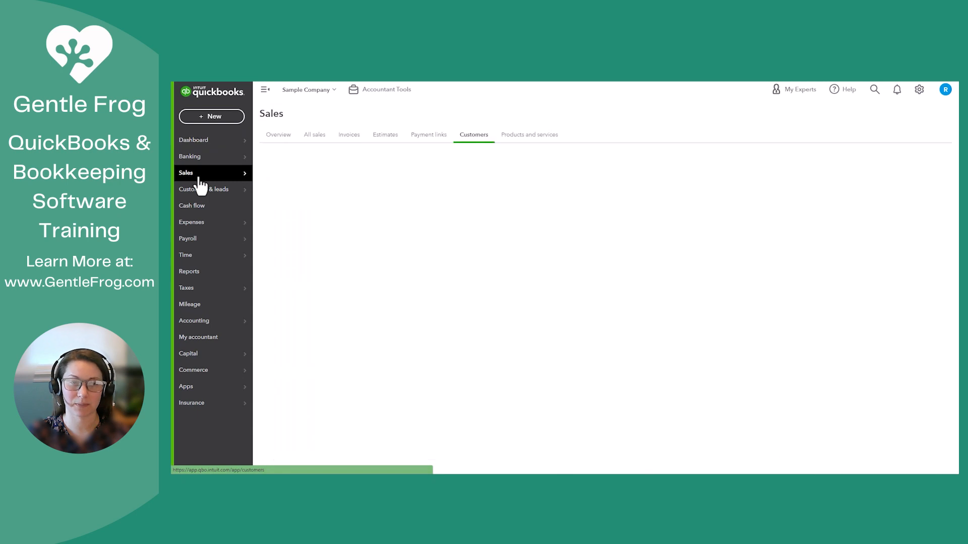
left_click(474, 134)
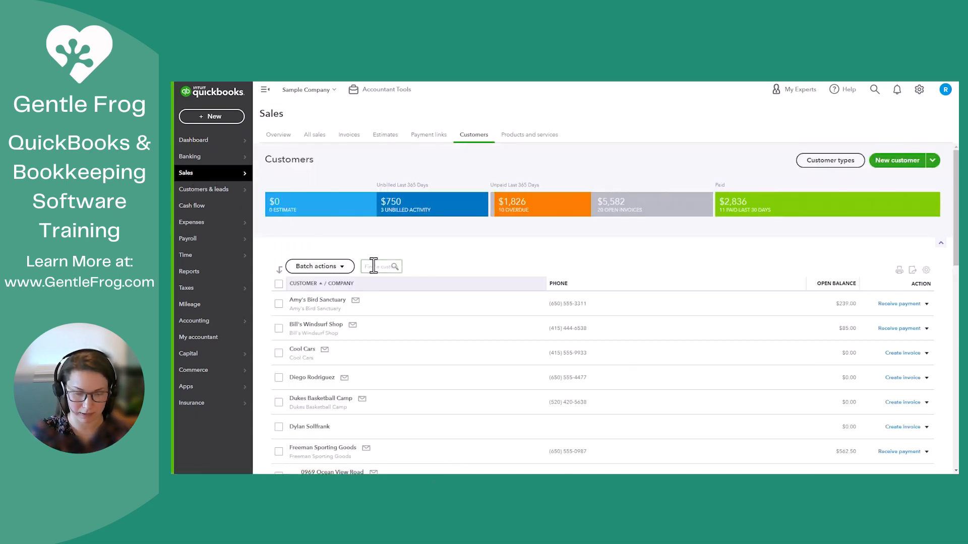
type("john")
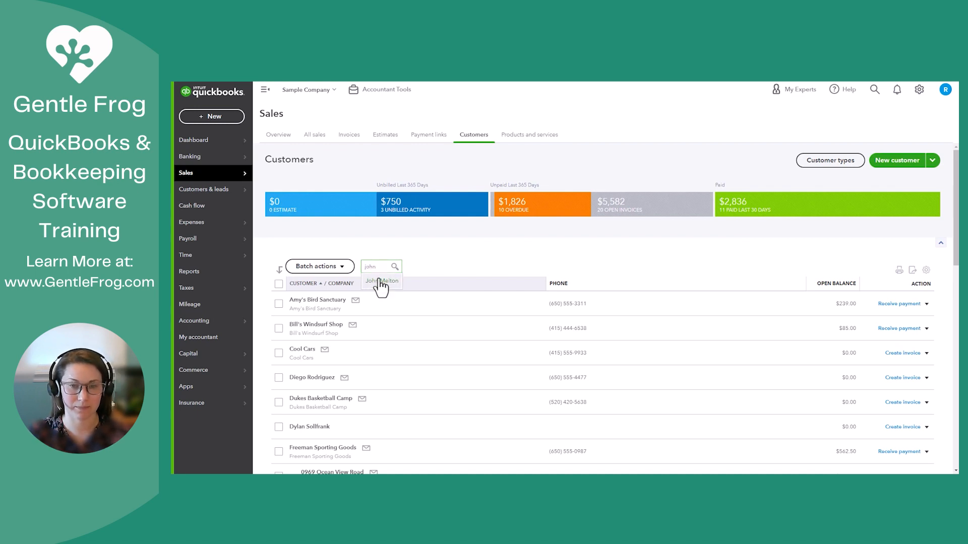
left_click(382, 282)
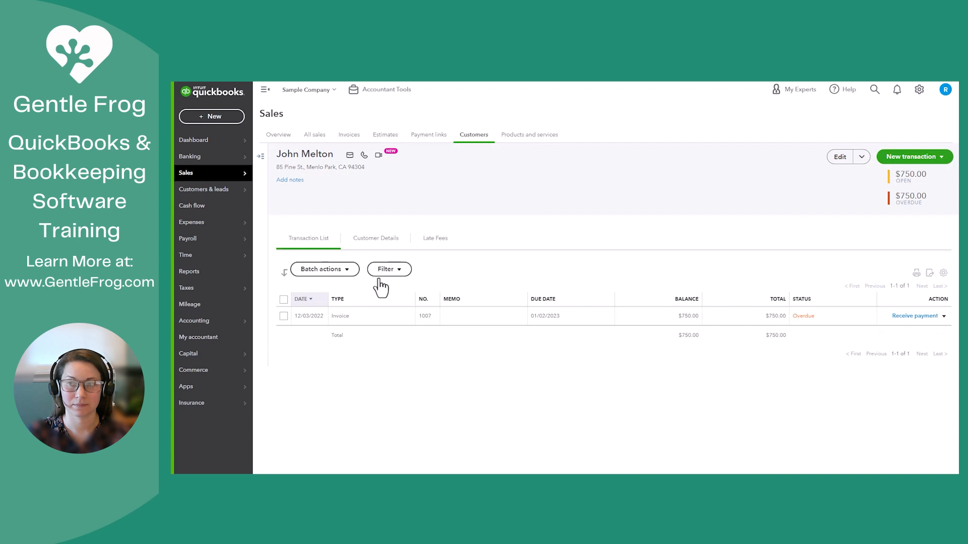
mouse_move(380, 286)
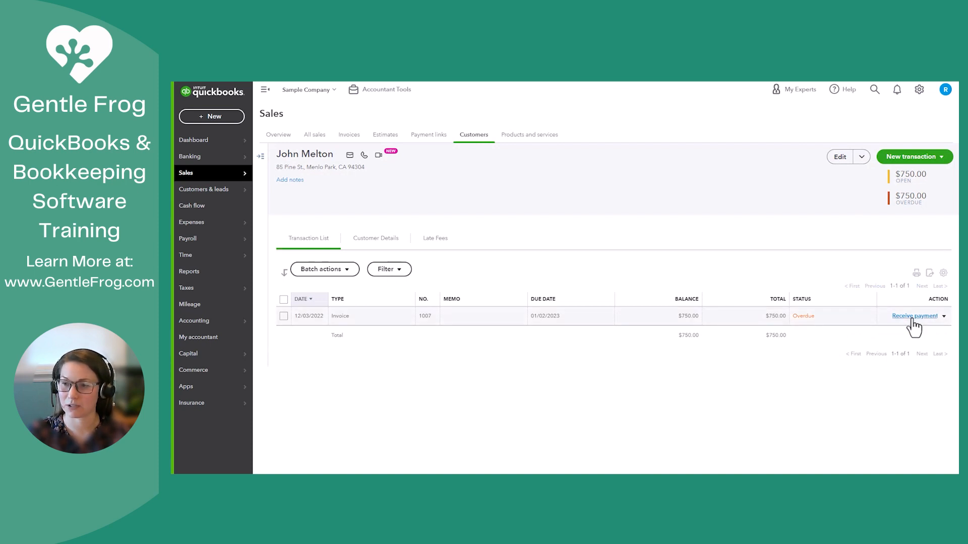
mouse_move(920, 325)
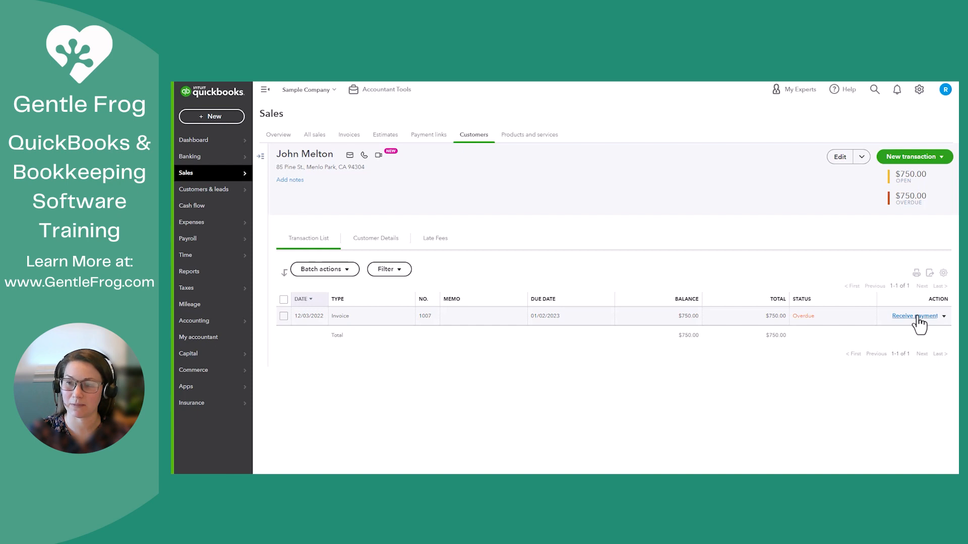
Receive payment on invoice 1007 by Check, reference 5421, into Undeposited Funds.
left_click(914, 315)
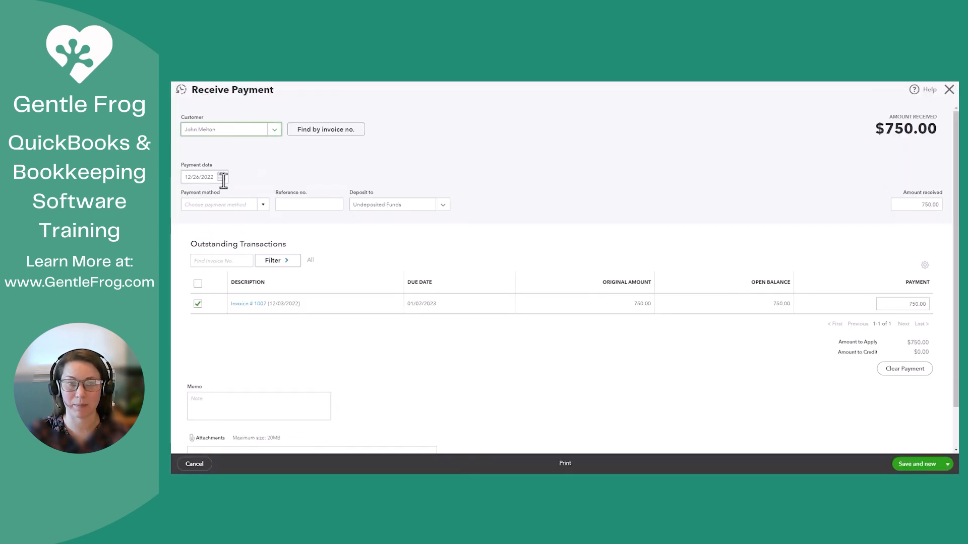
left_click(198, 177)
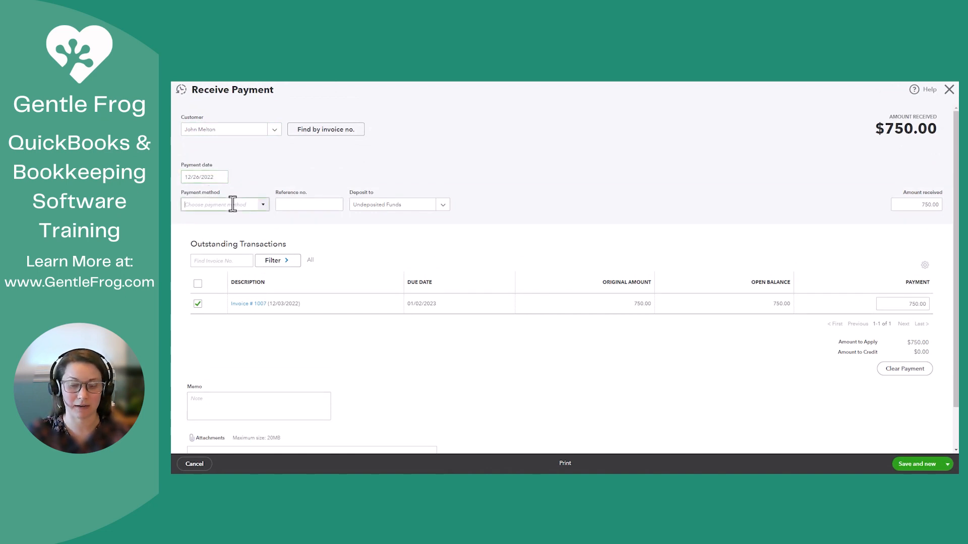
type("Check")
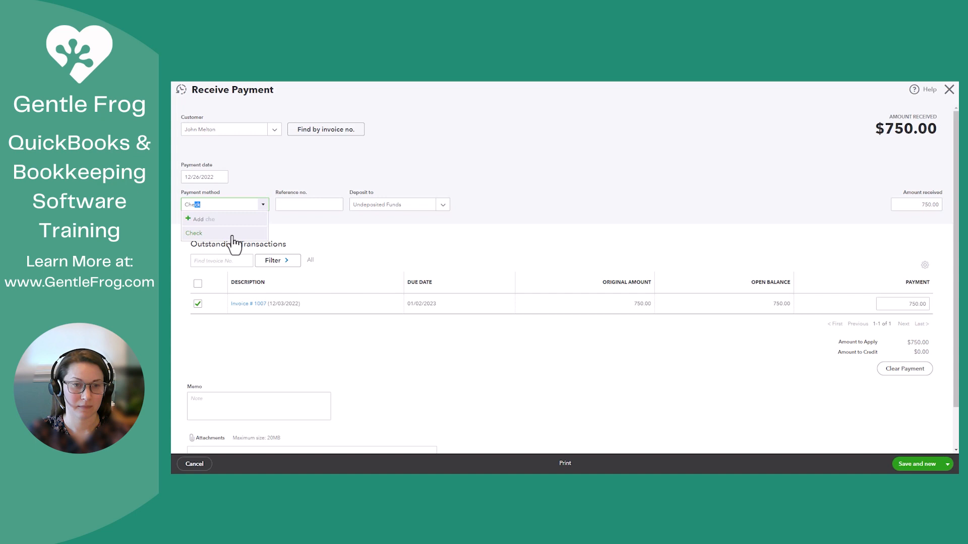
left_click(194, 233)
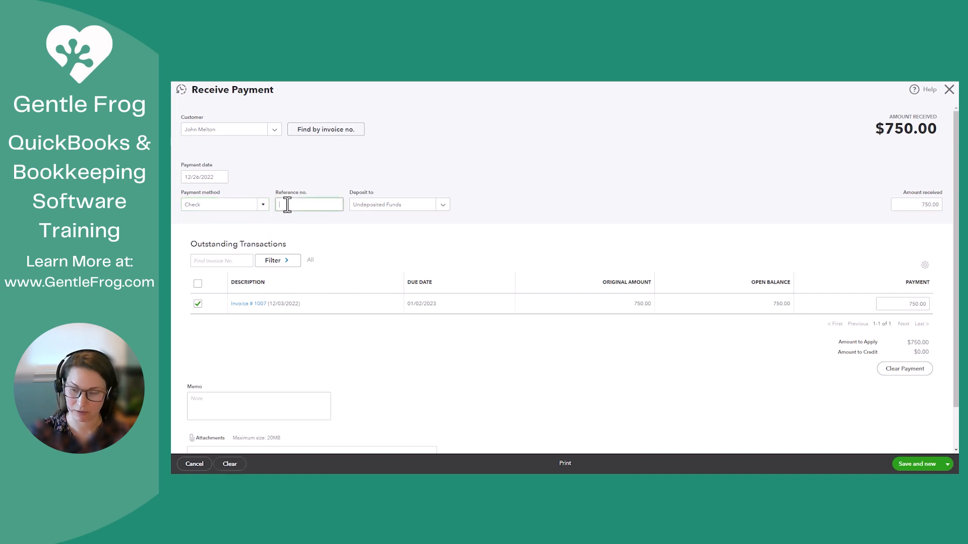
type("5421")
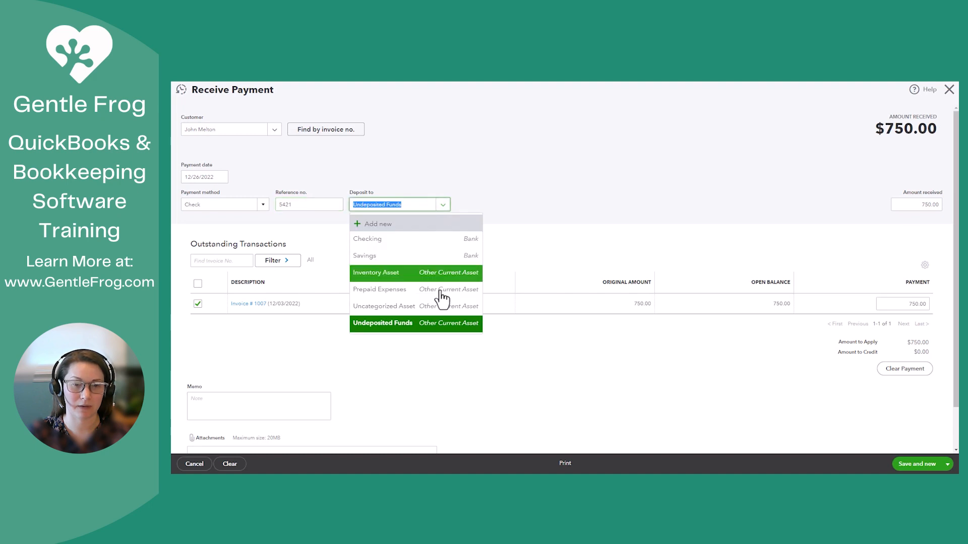
left_click(382, 323)
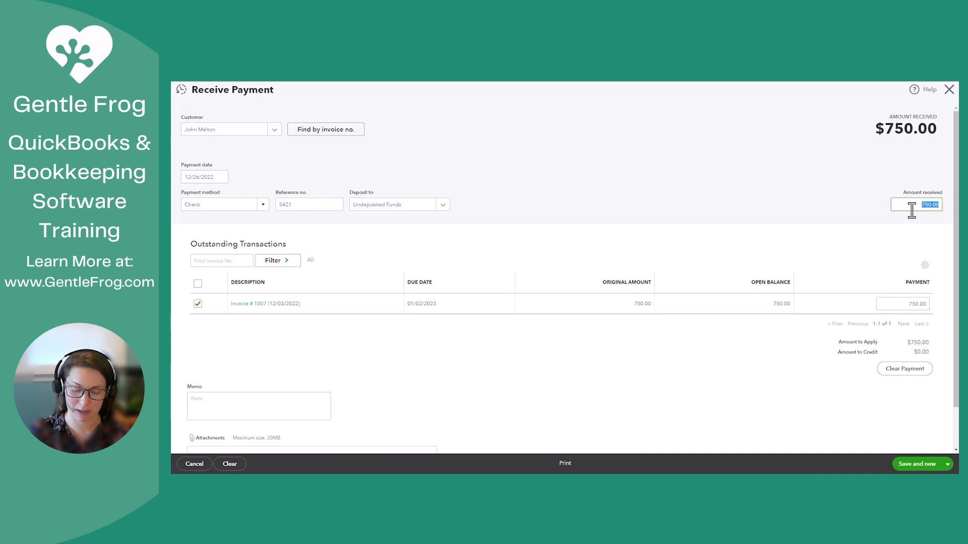
Enter $300.00 received and save and close the partial payment.
type("300.00")
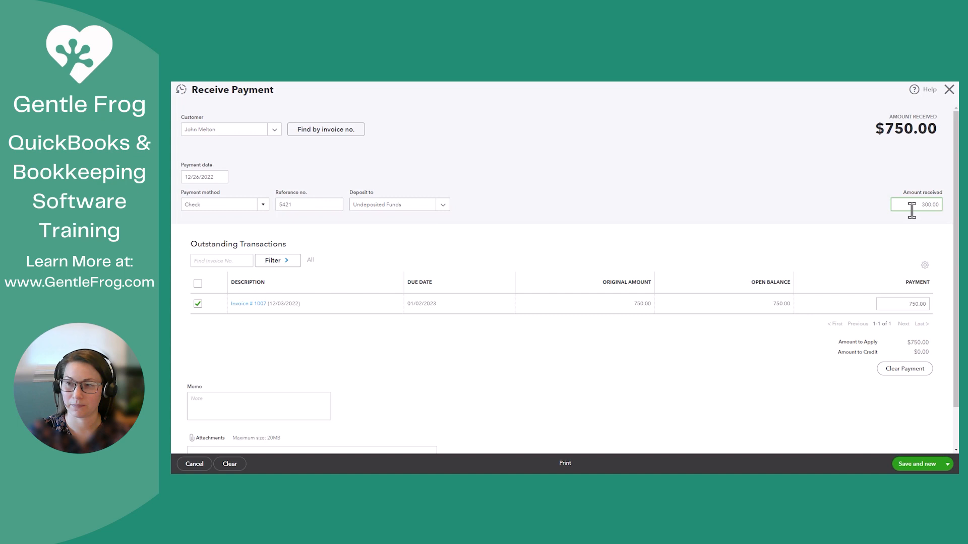
type("300.00")
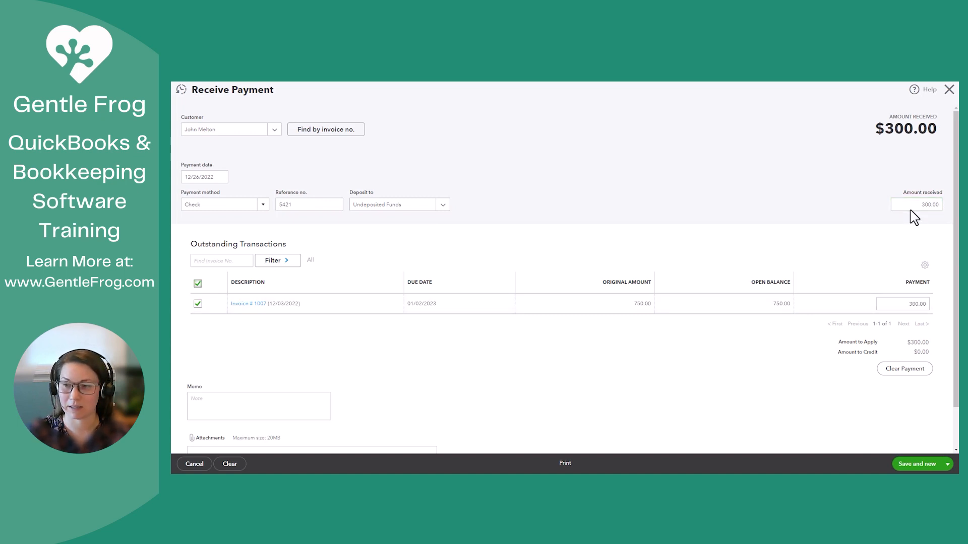
mouse_move(732, 264)
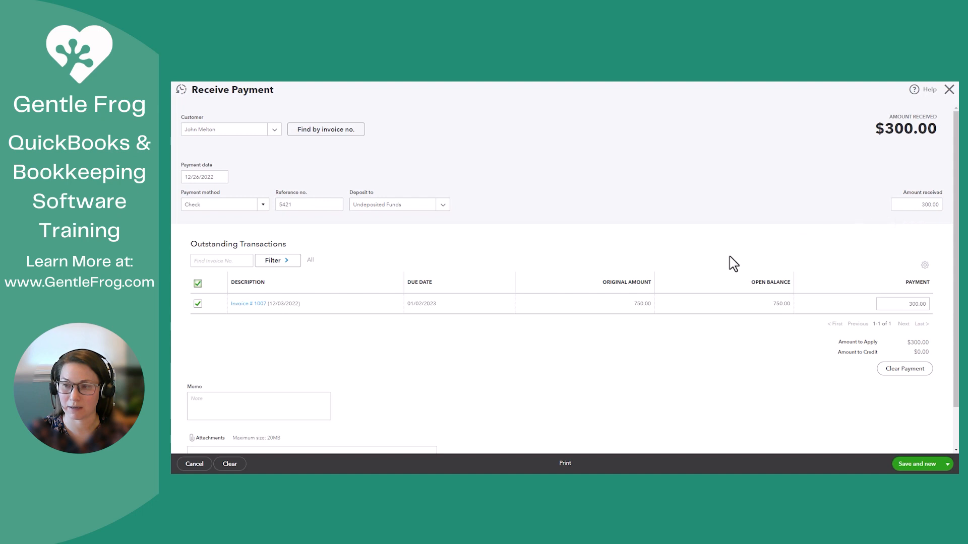
scroll("down", 3)
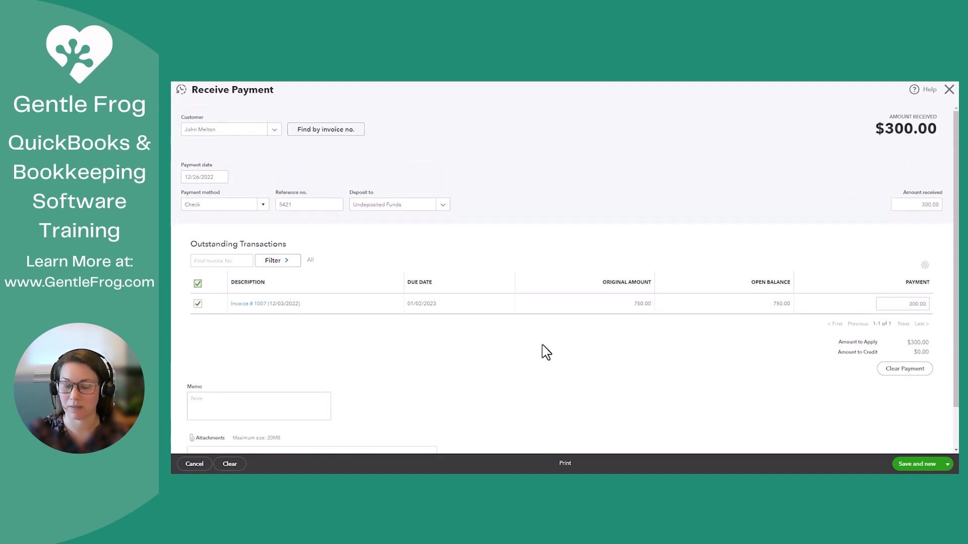
left_click(950, 464)
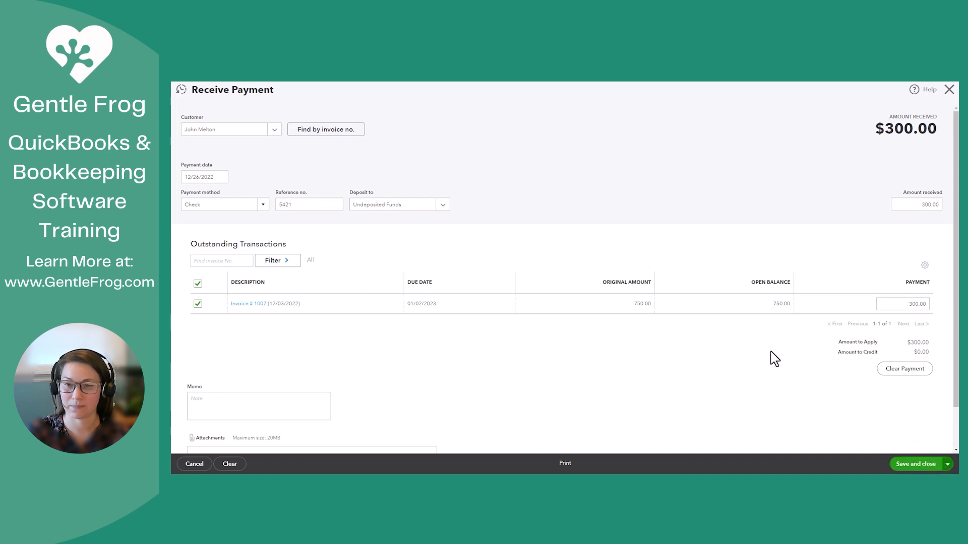
left_click(916, 464)
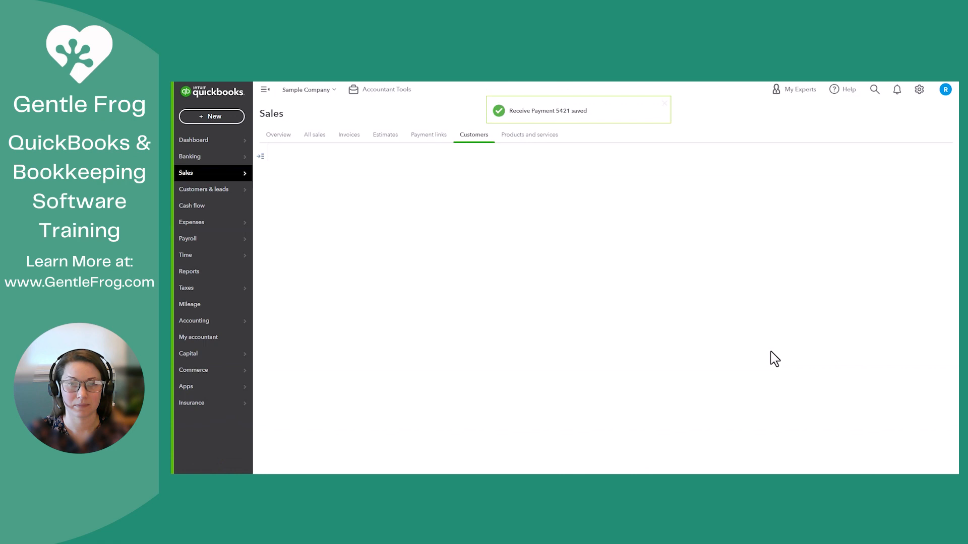